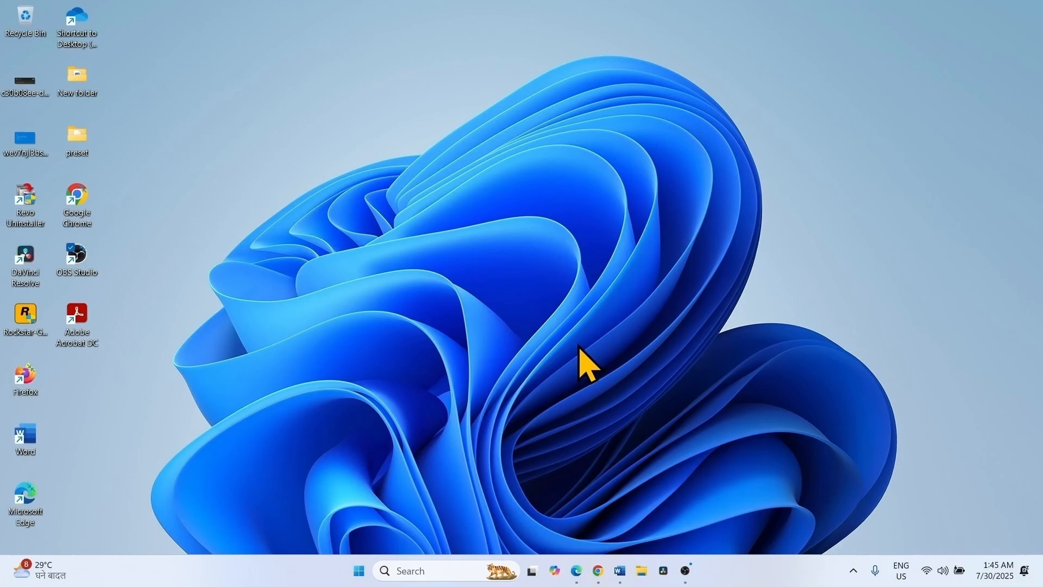
mouse_move(561, 532)
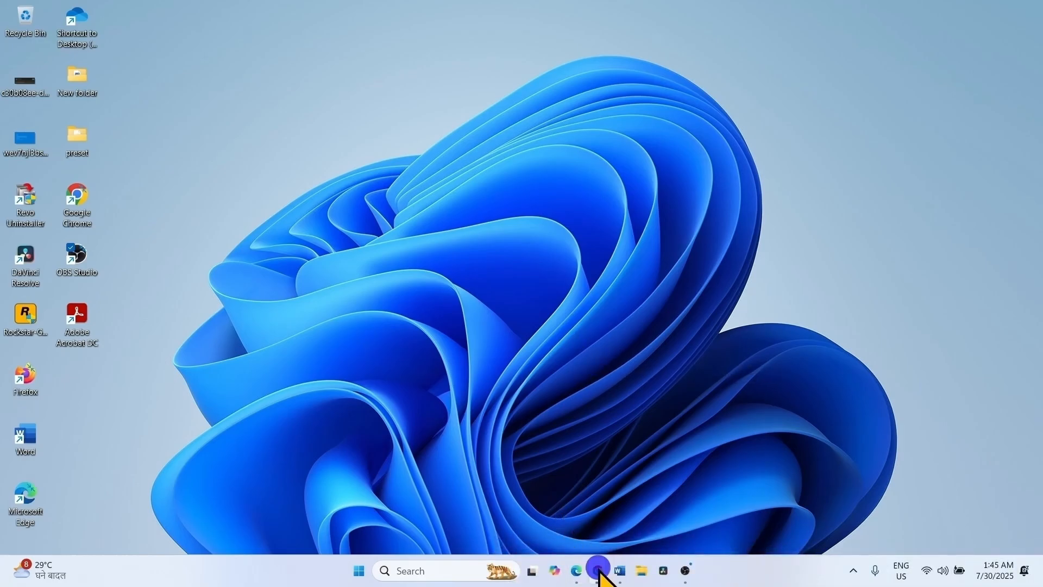
Switch to Chrome and follow Microsoft's Download Windows 11 search result.
left_click(596, 571)
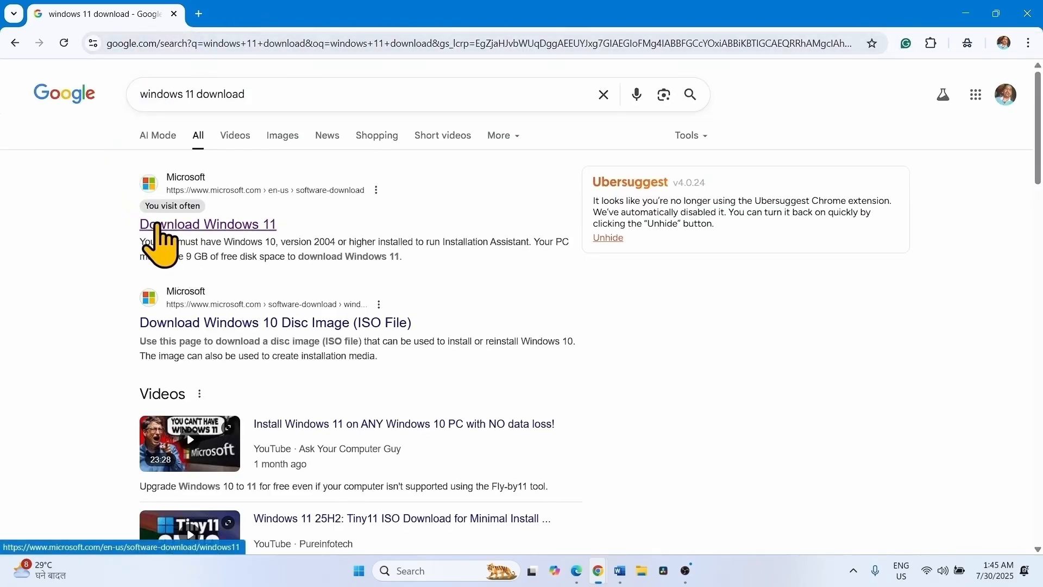
left_click(207, 223)
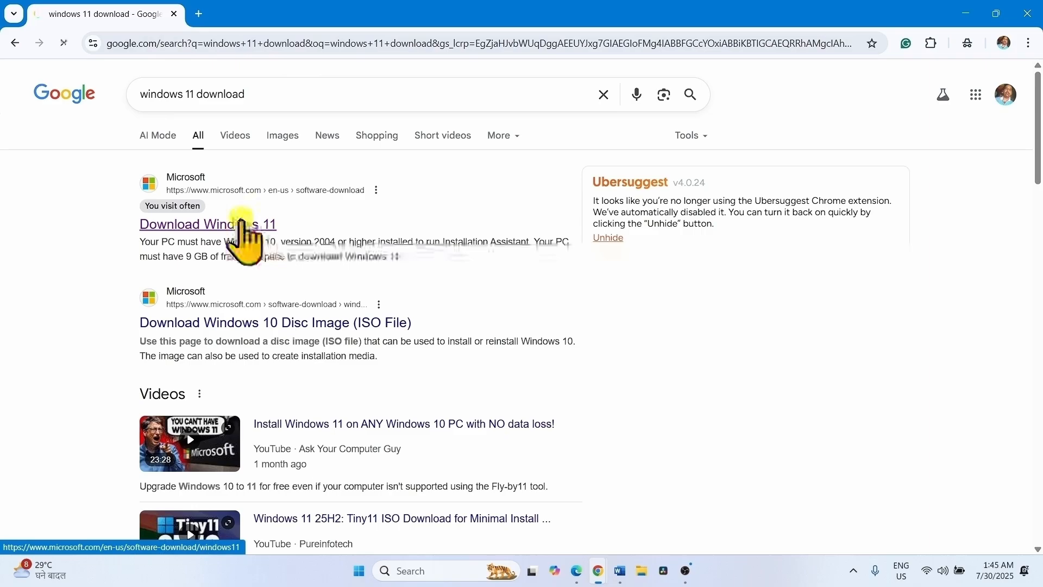
Choose Windows 11 (multi-edition ISO for x64 devices) under Disk Image (ISO) and confirm it.
left_click(206, 223)
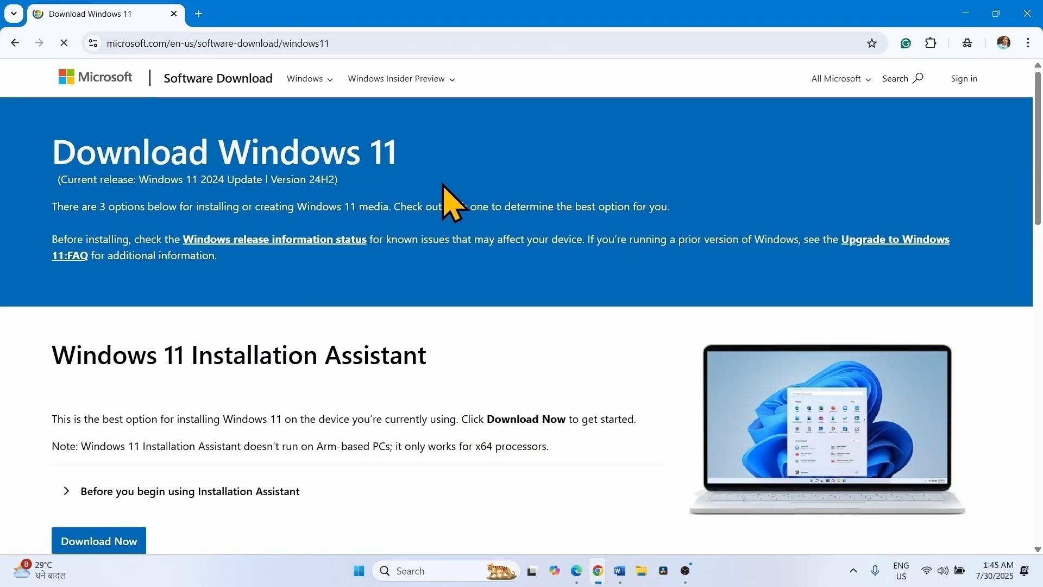
scroll("down", 3)
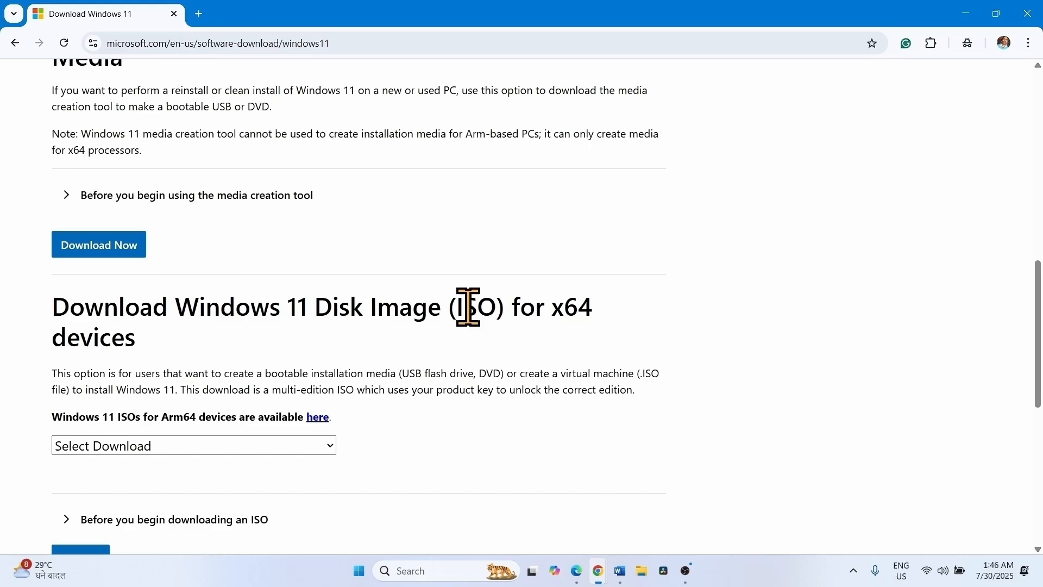
mouse_move(207, 489)
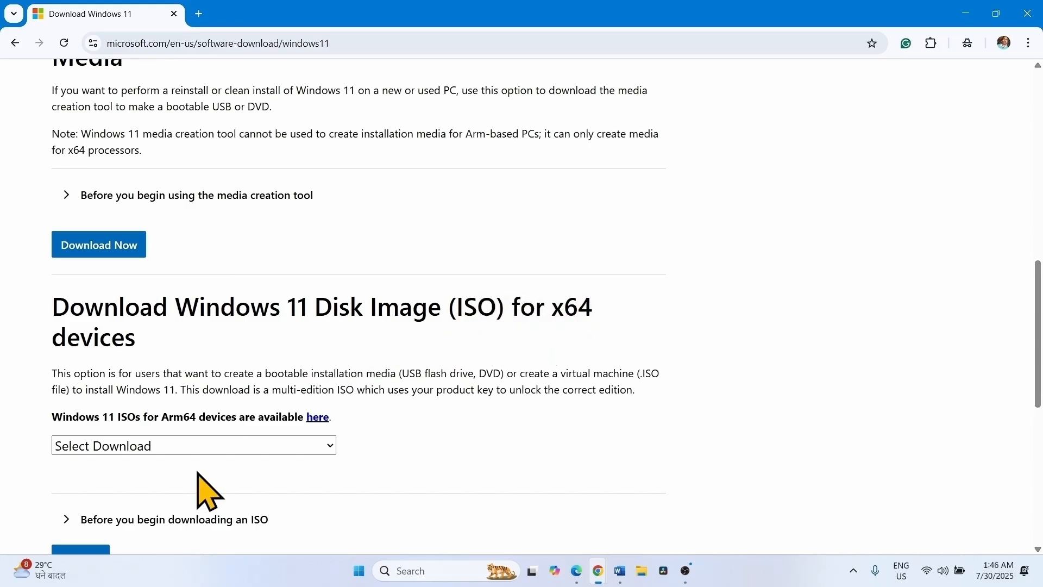
left_click(193, 446)
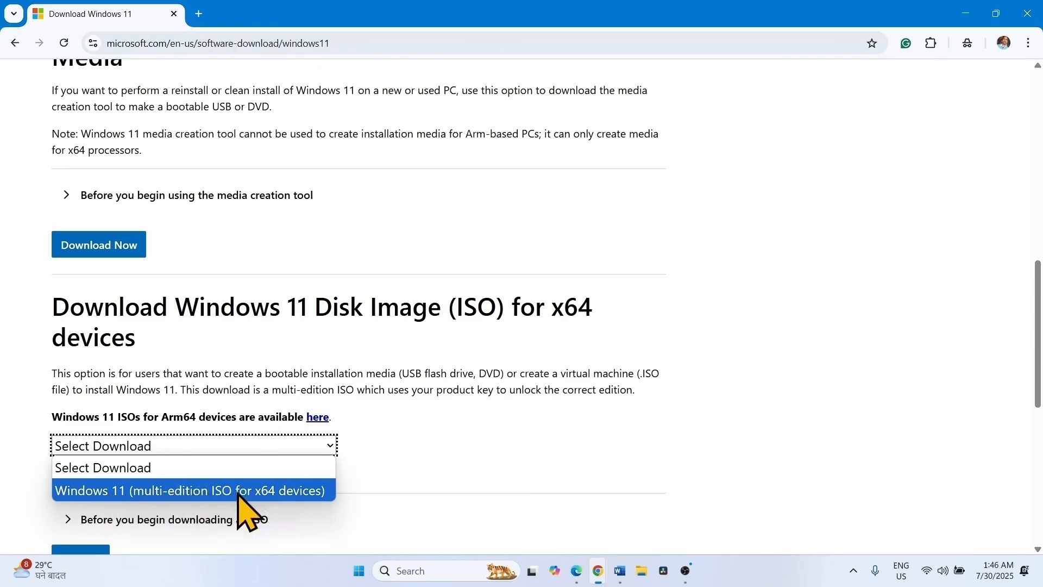
left_click(191, 490)
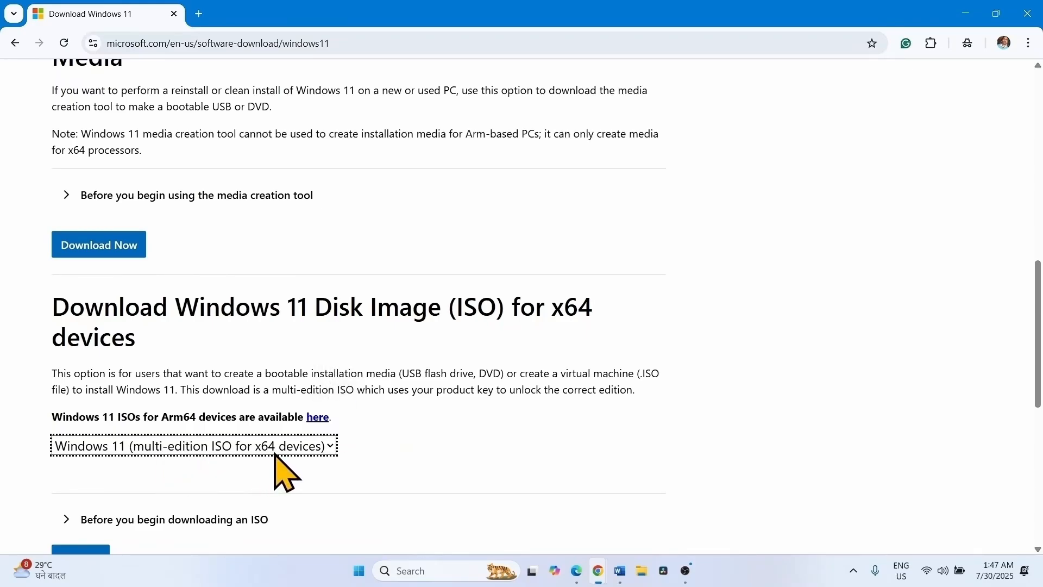
mouse_move(292, 466)
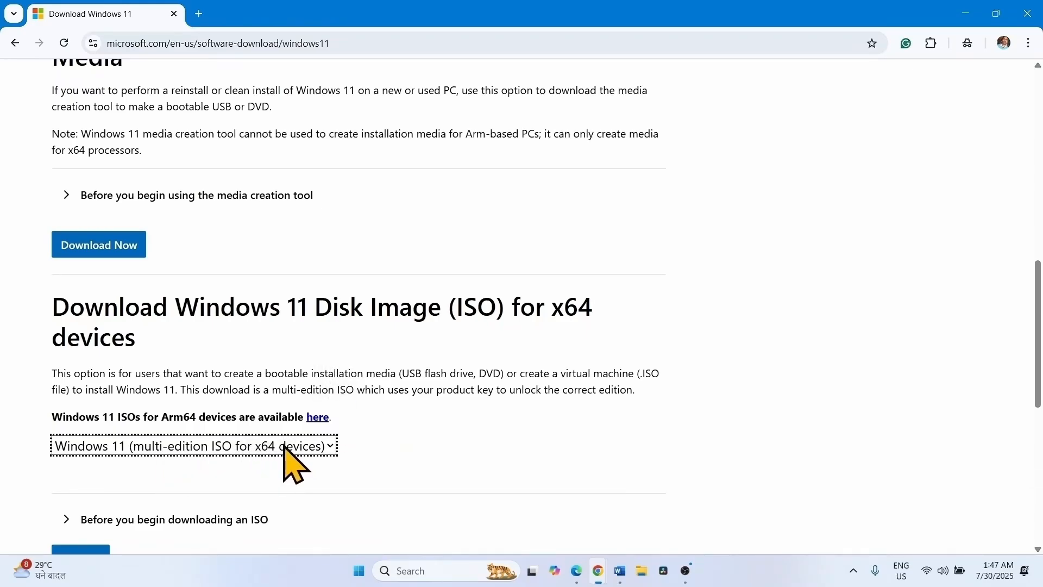
scroll("down", 3)
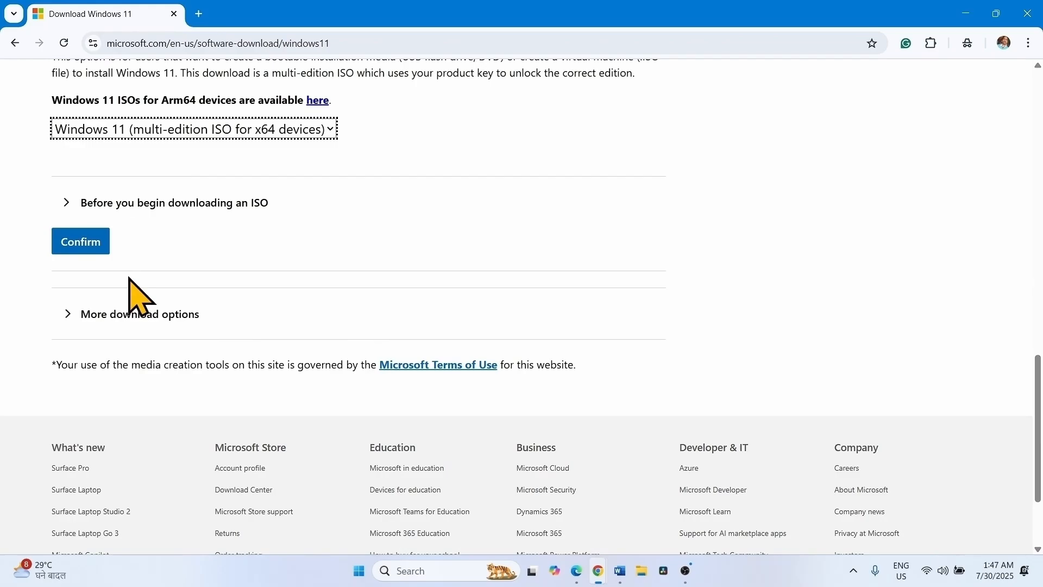
left_click(80, 241)
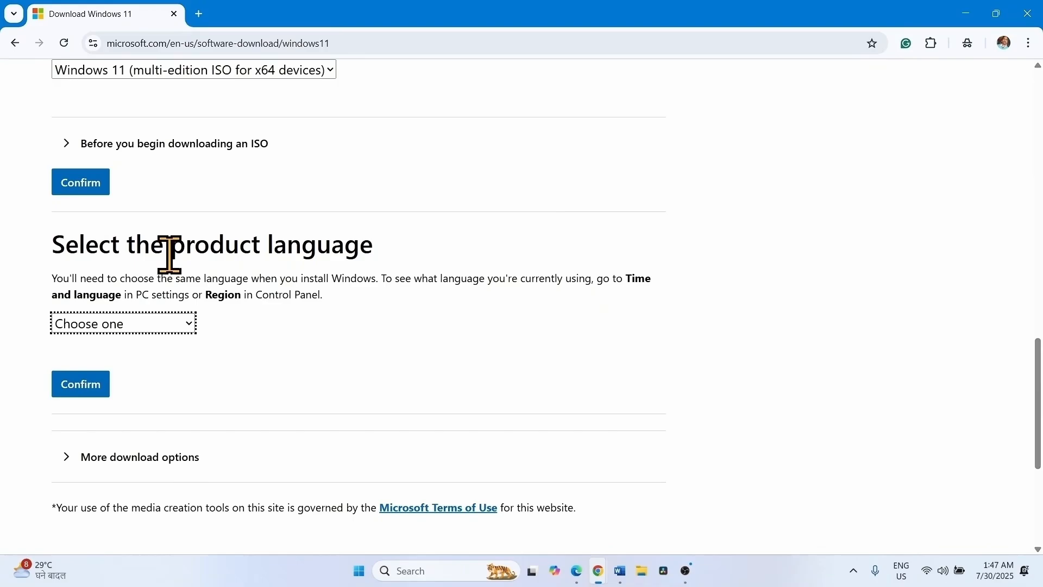
mouse_move(396, 327)
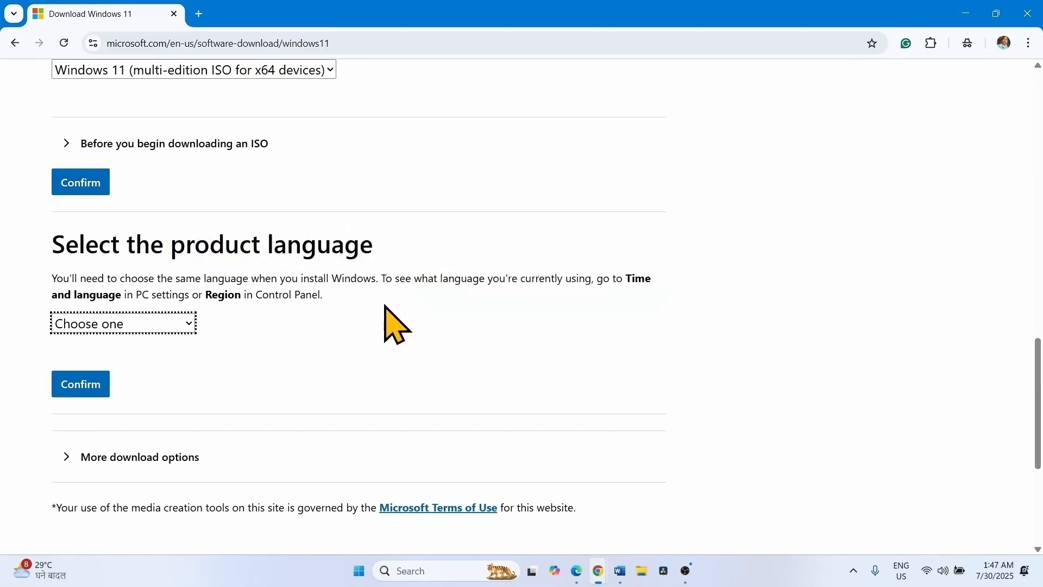
mouse_move(405, 533)
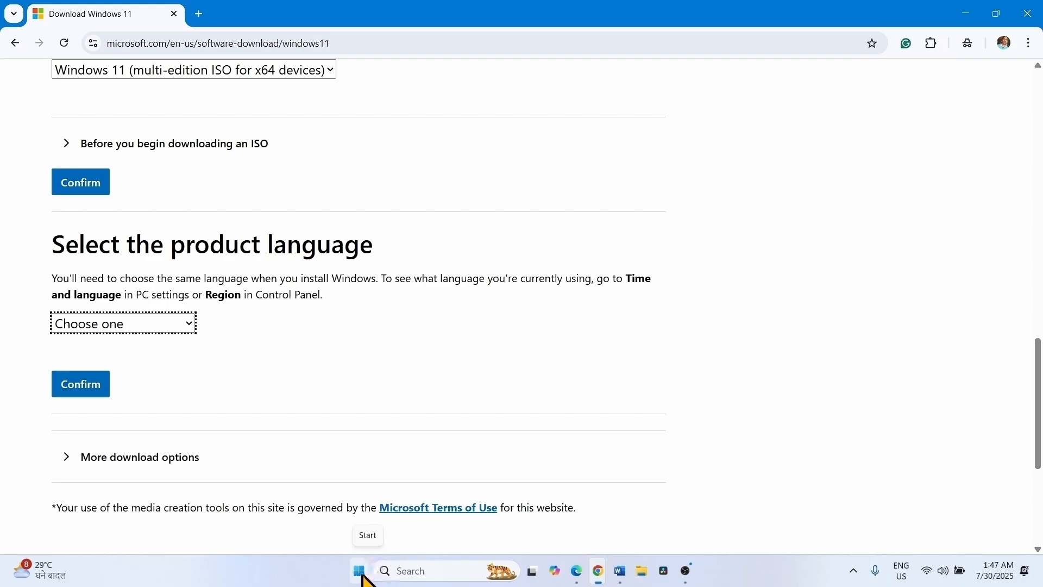
Bring up the Start menu from the taskbar.
left_click(358, 570)
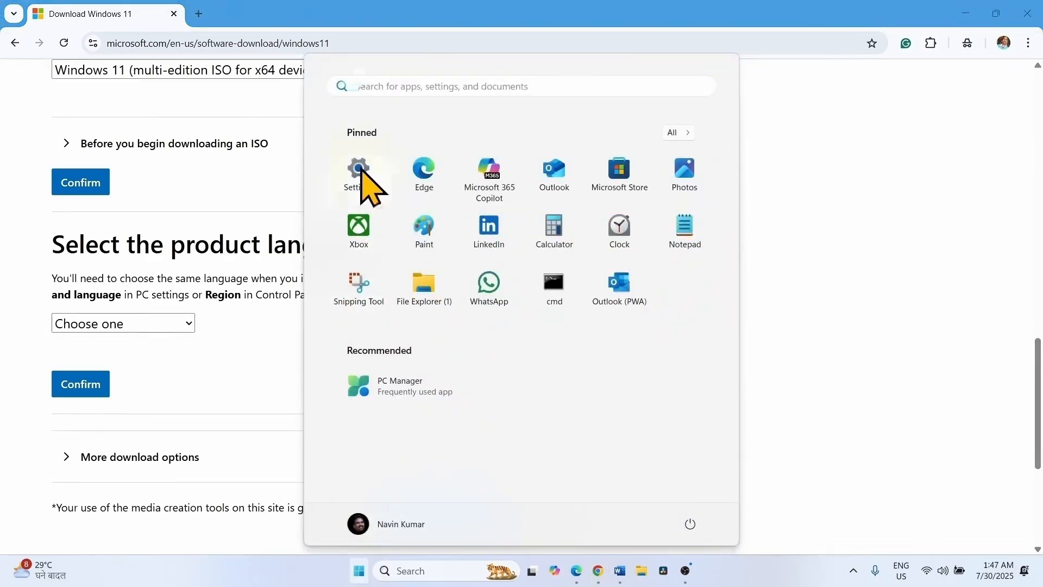
Check the Windows display language in Settings > Time & language > Language & region (English, United States).
left_click(358, 171)
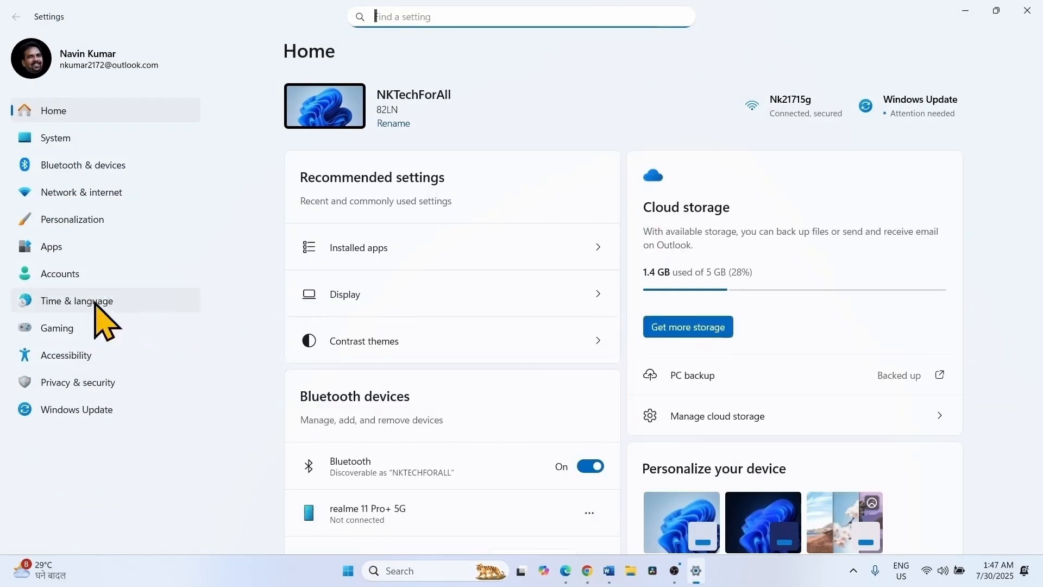
left_click(76, 301)
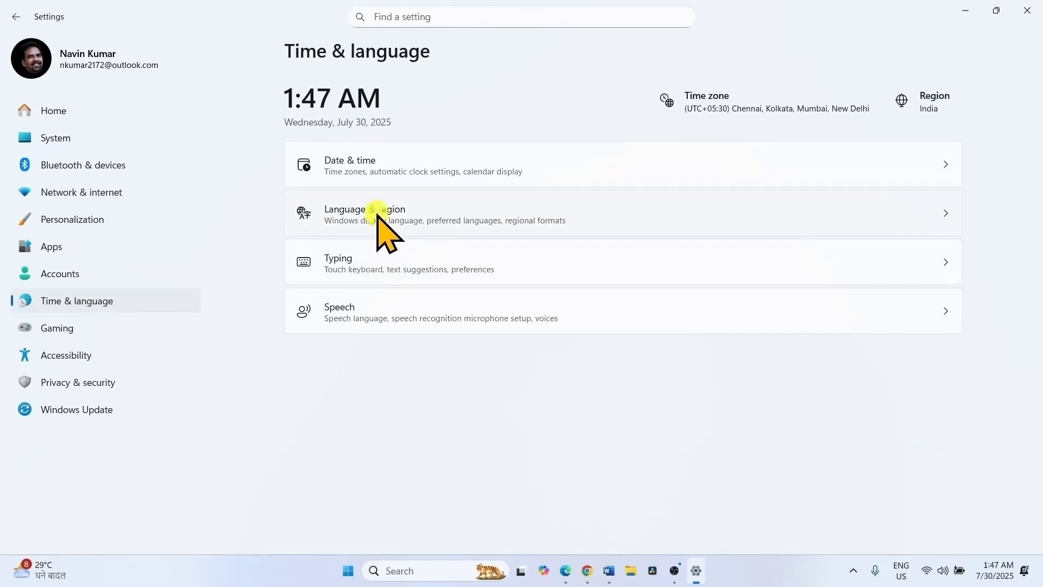
left_click(365, 213)
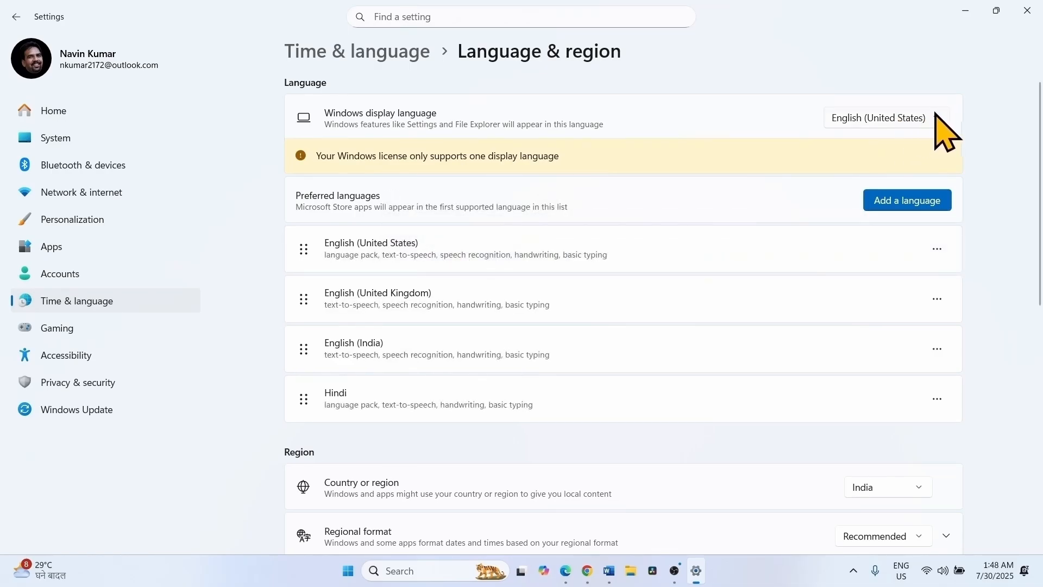
mouse_move(1032, 26)
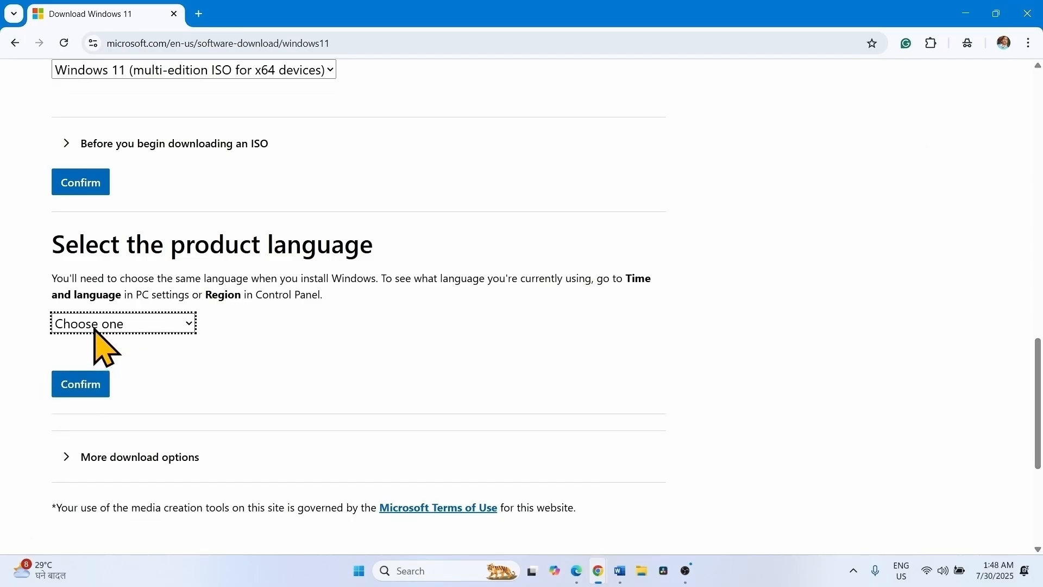
Pick English as product language, request the 64-bit ISO download, and bring up File Explorer.
left_click(122, 324)
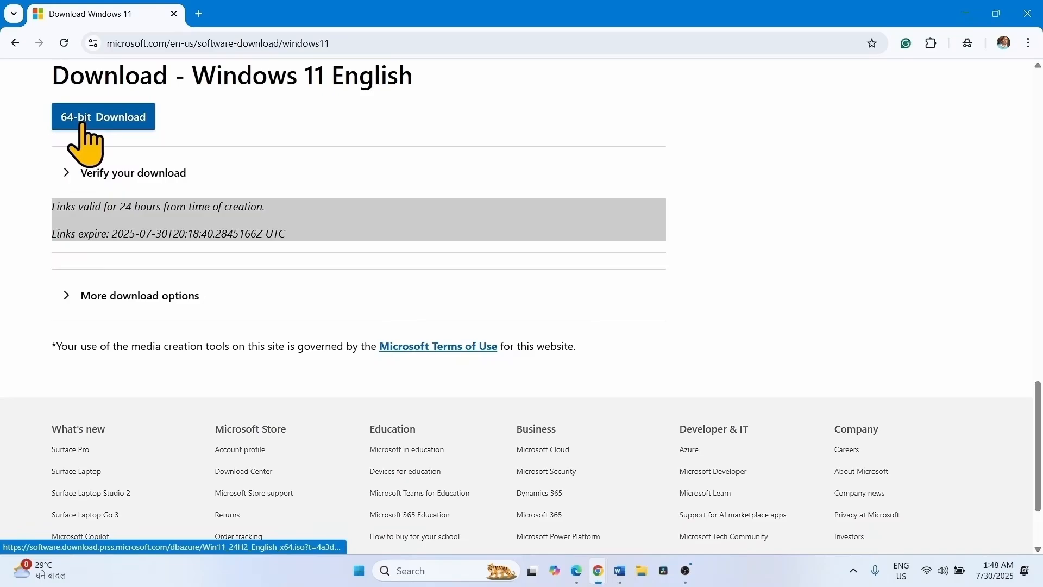
left_click(103, 117)
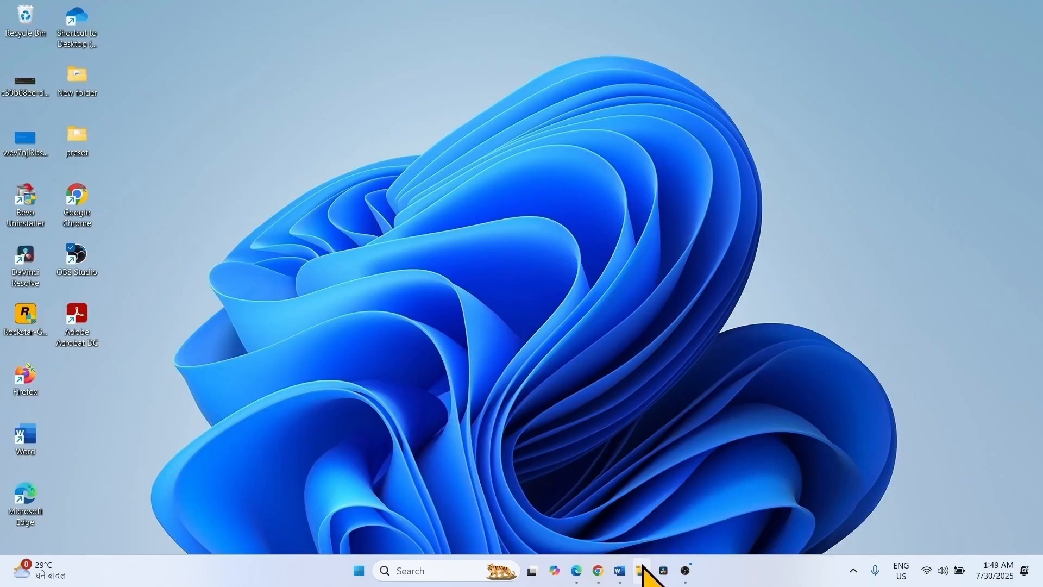
mouse_move(641, 570)
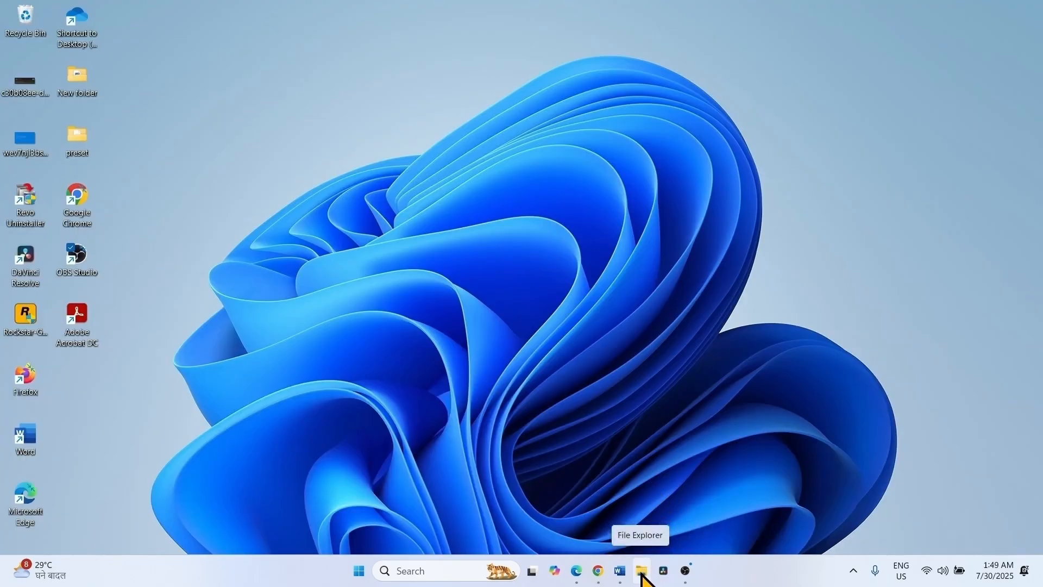
left_click(641, 570)
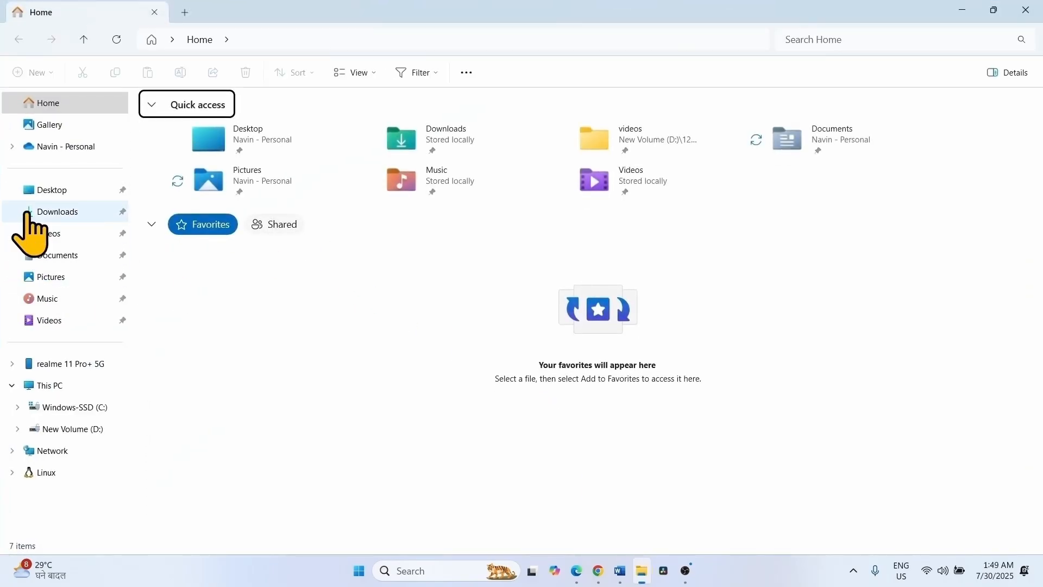
Mount the Windows 11 ISO from Downloads as a virtual DVD drive.
left_click(57, 212)
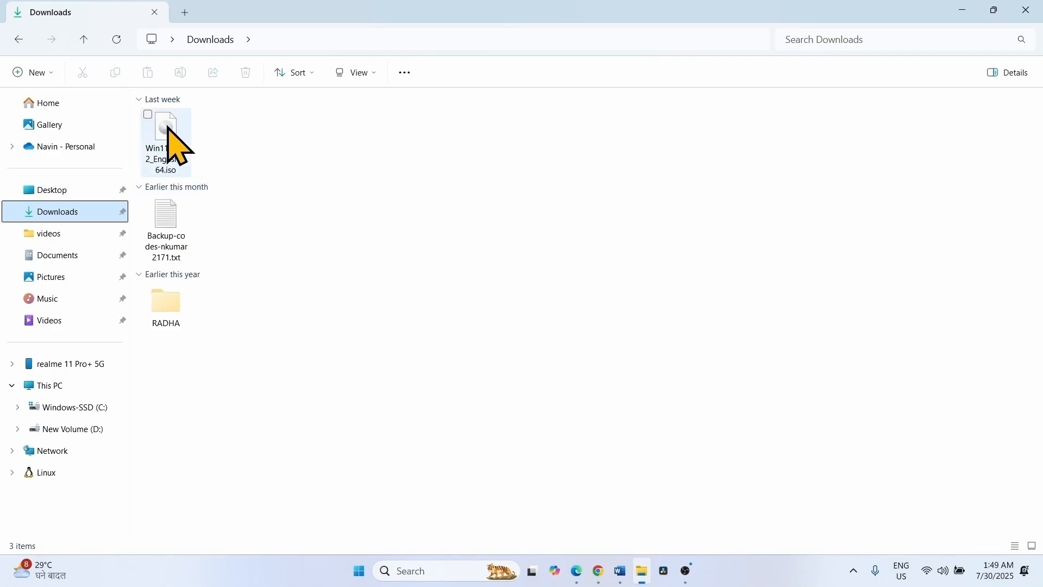
mouse_move(165, 133)
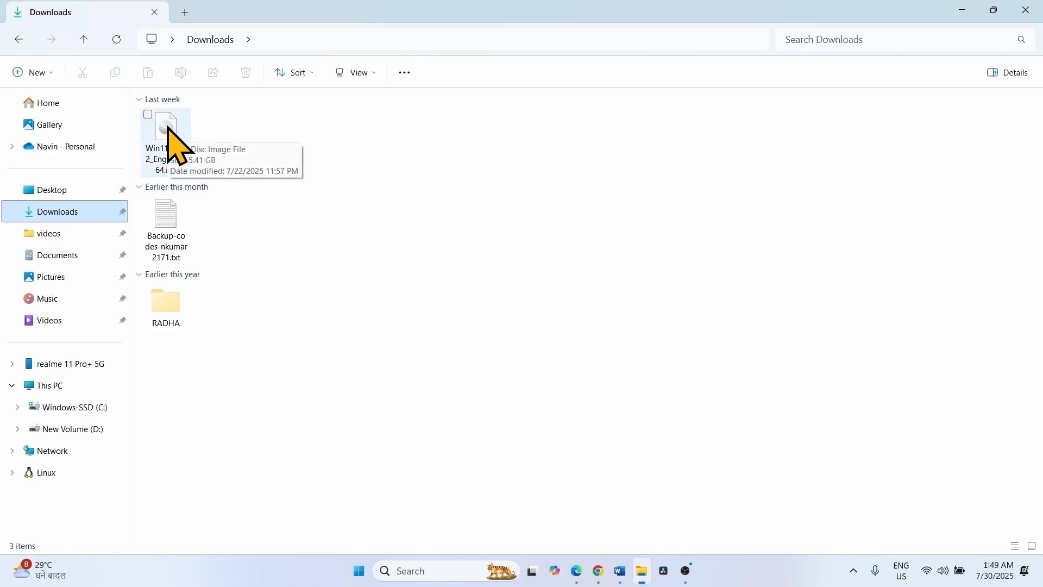
right_click(165, 126)
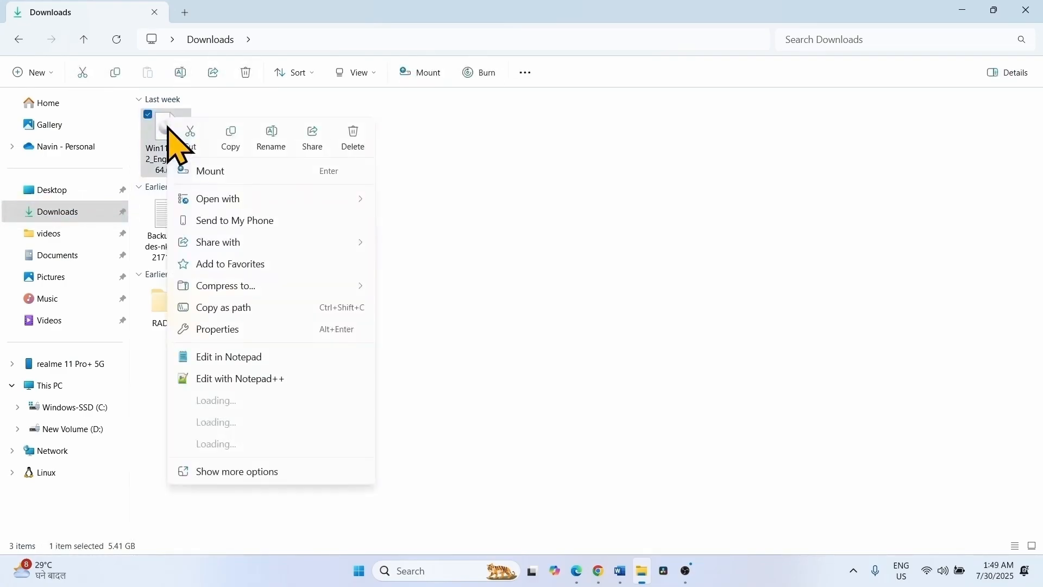
left_click(210, 170)
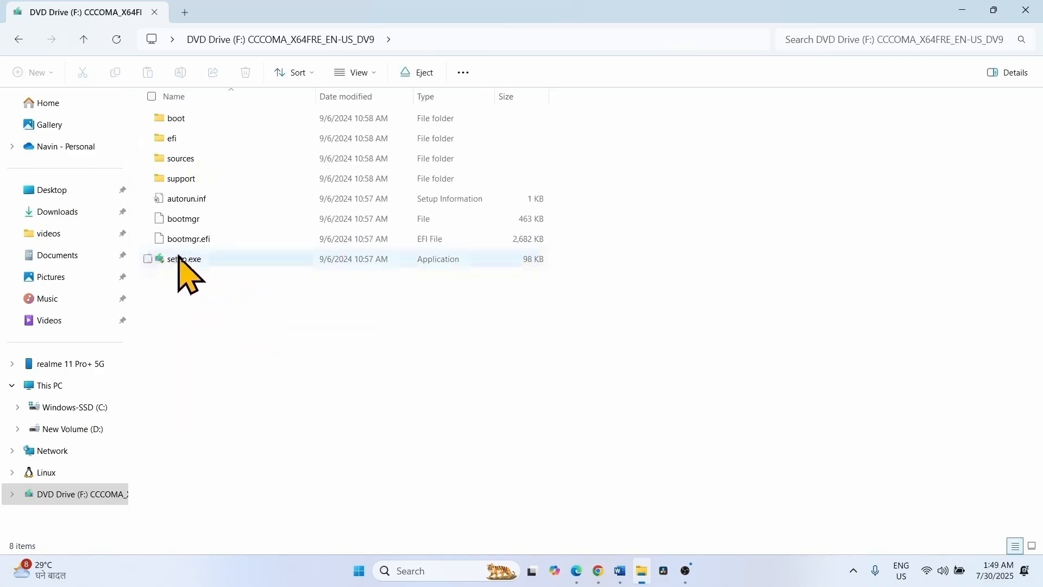
Run setup.exe from the mounted drive and allow it through User Account Control.
right_click(184, 259)
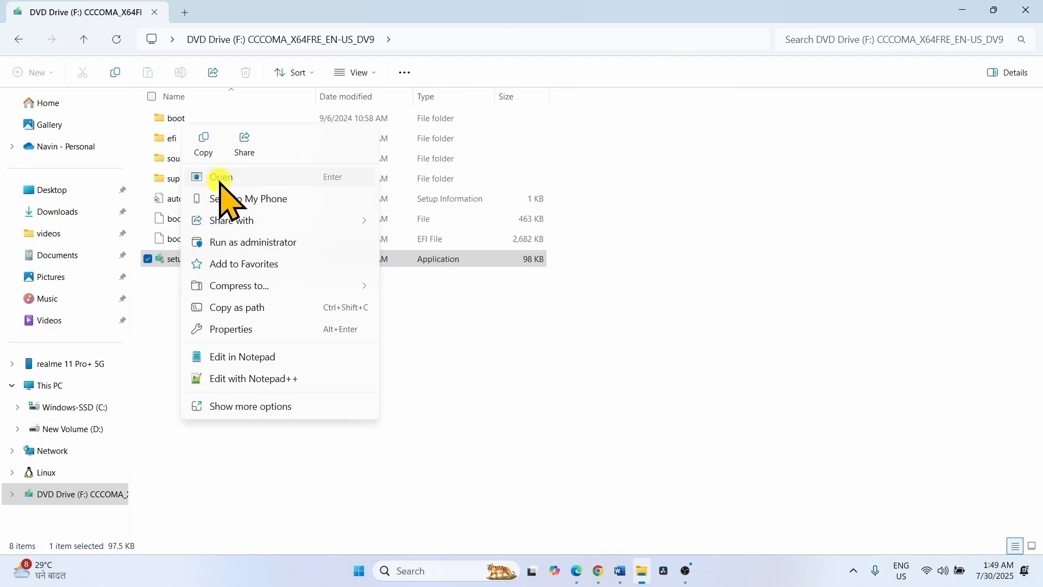
left_click(221, 176)
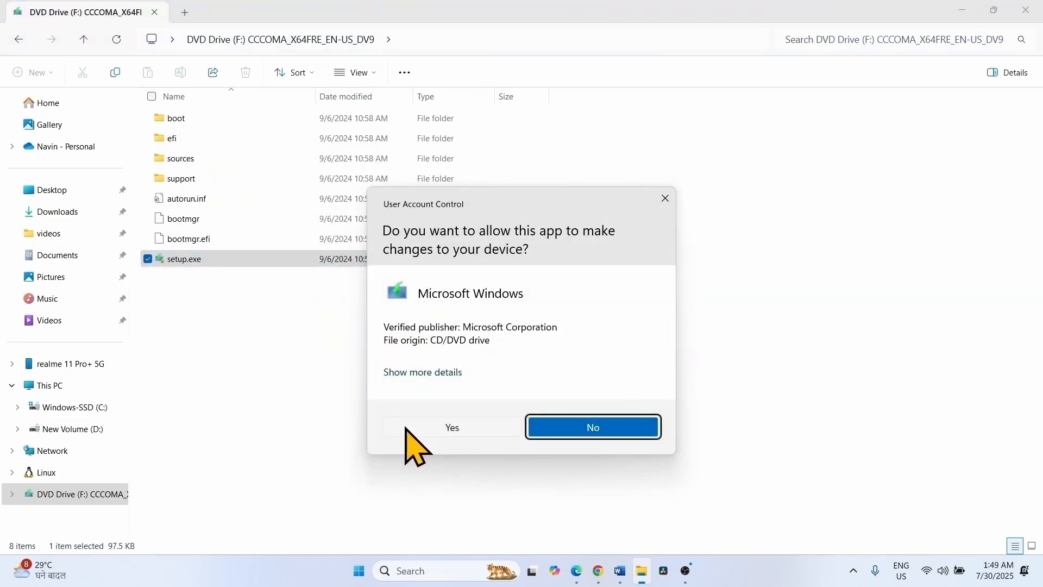
left_click(452, 426)
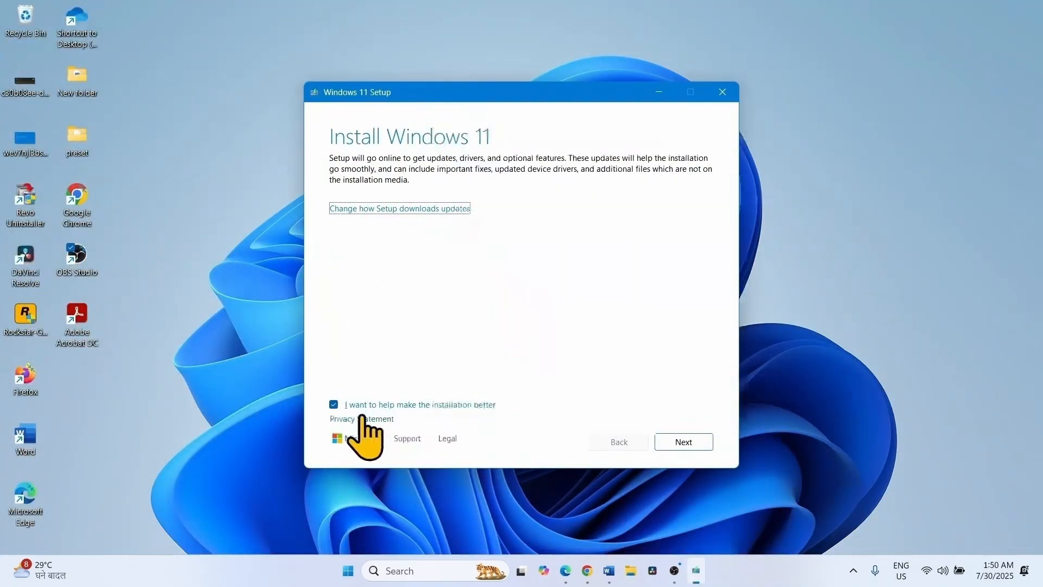
Untick 'I want to help make the installation better' and continue to the update check.
left_click(333, 404)
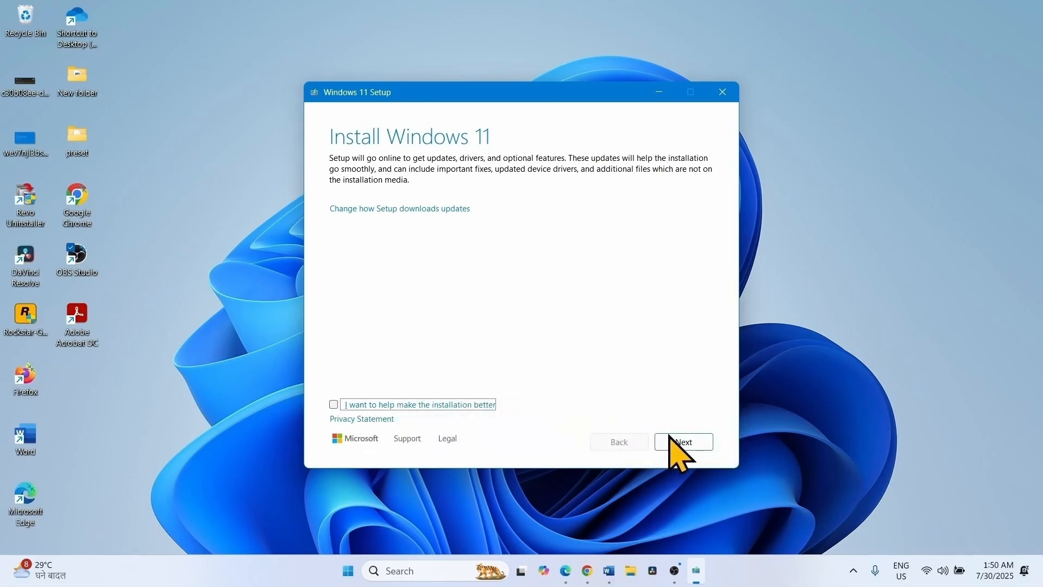
left_click(682, 442)
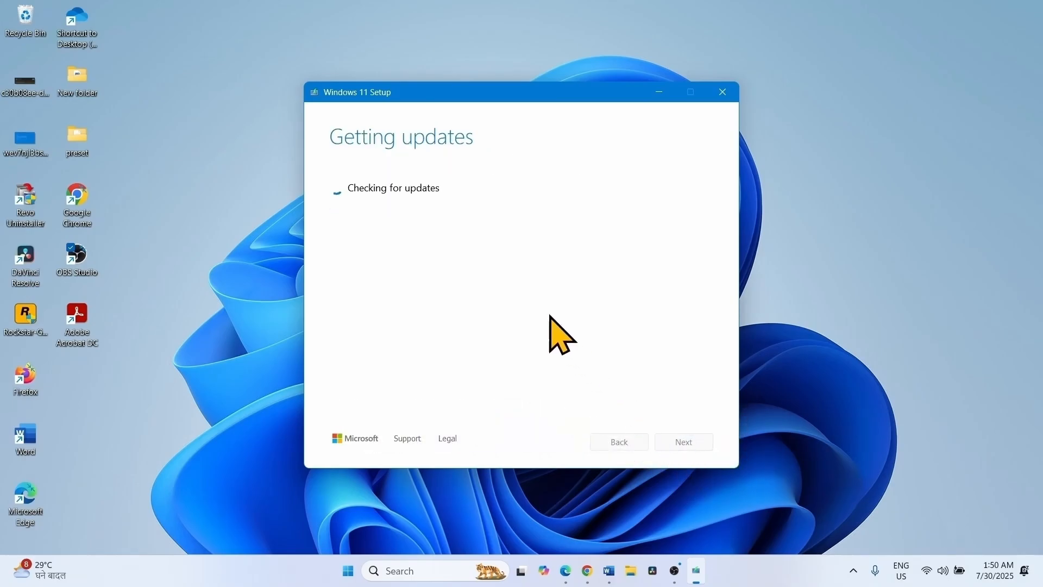
mouse_move(402, 306)
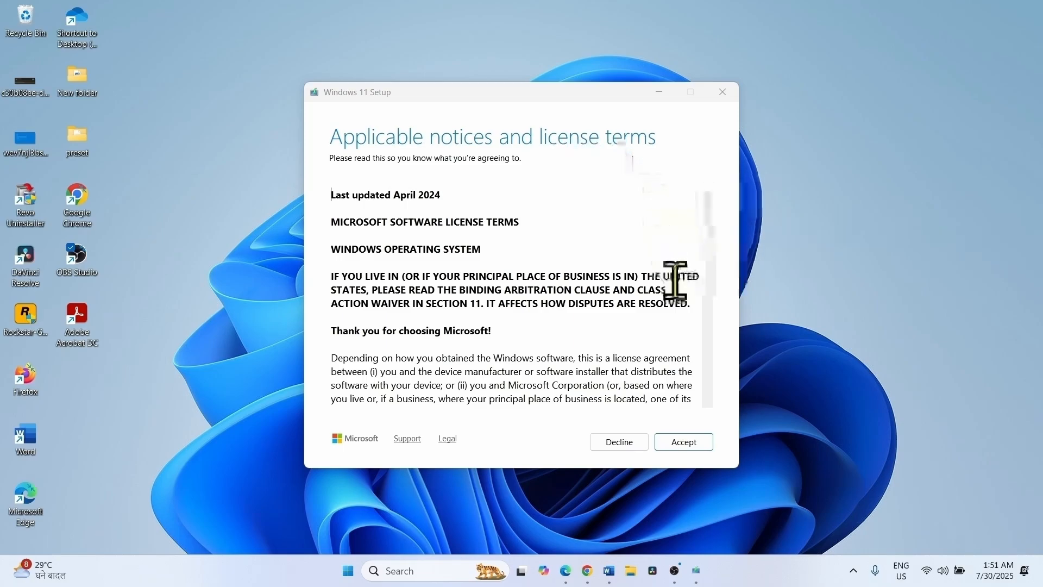
Accept the license terms to reach Ready to install, keeping personal files and apps.
left_click(683, 442)
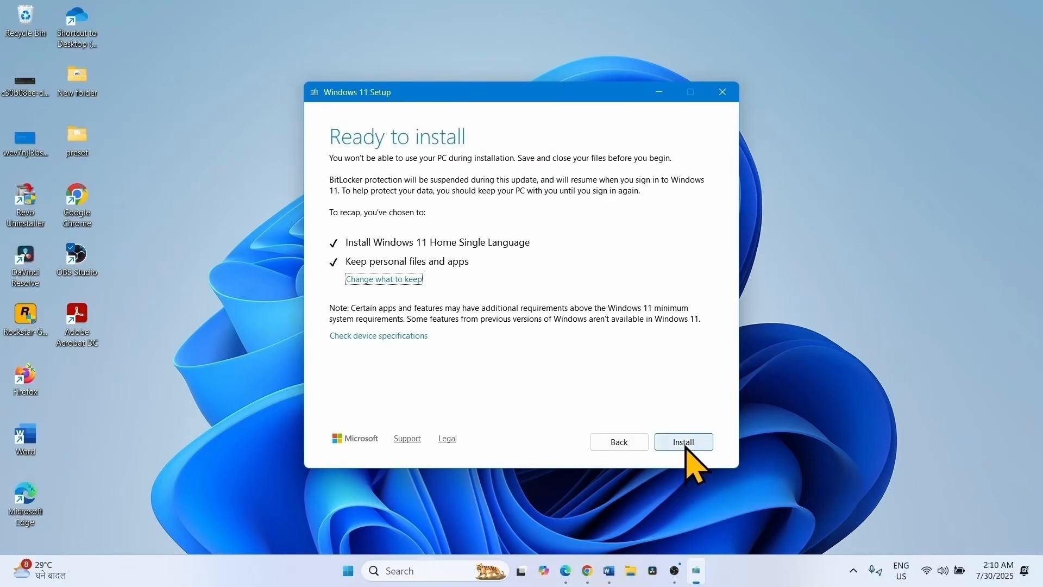
Start the Windows 11 Home Single Language in-place installation.
left_click(682, 441)
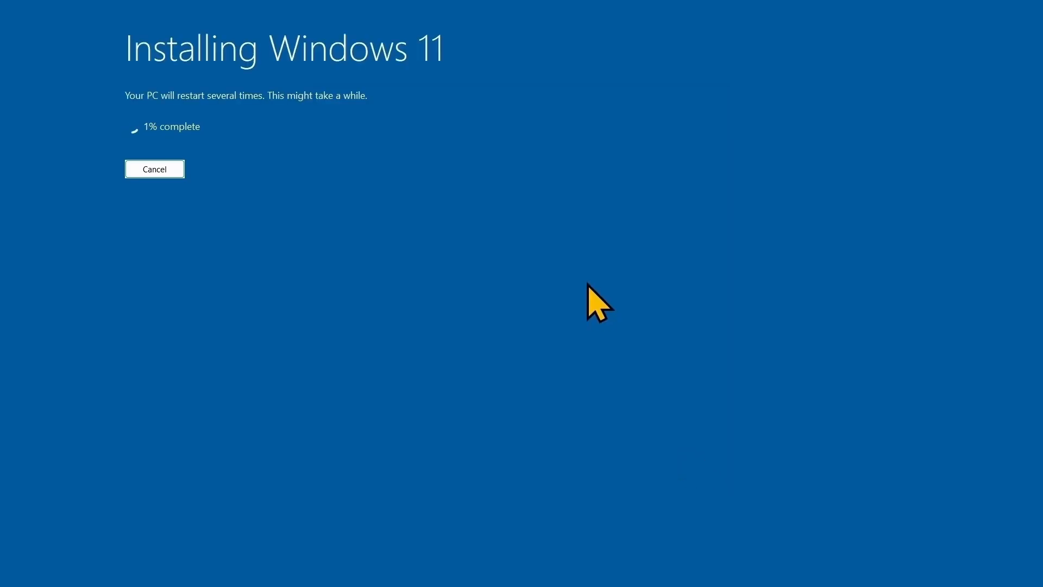
mouse_move(404, 359)
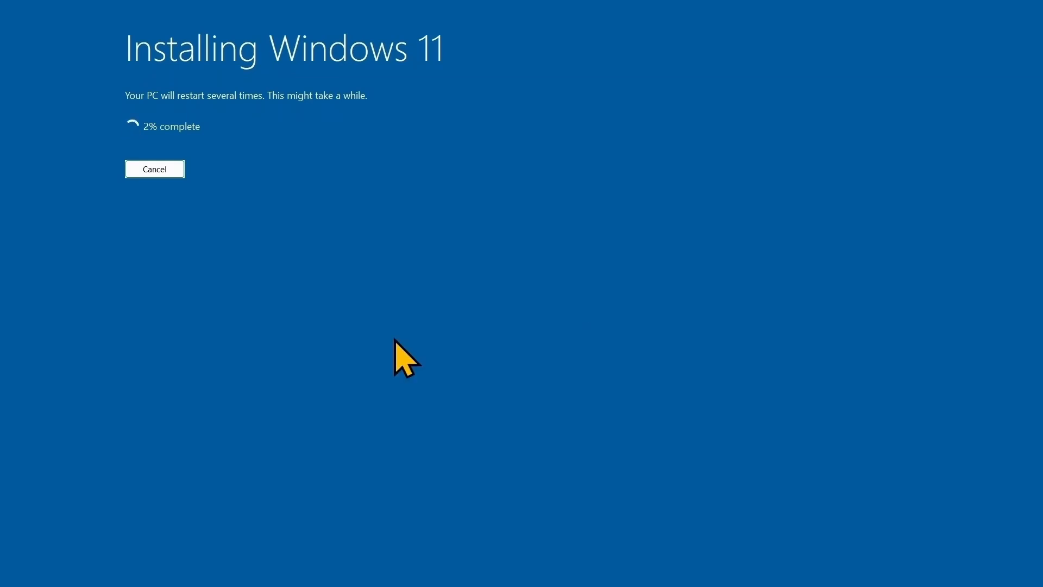